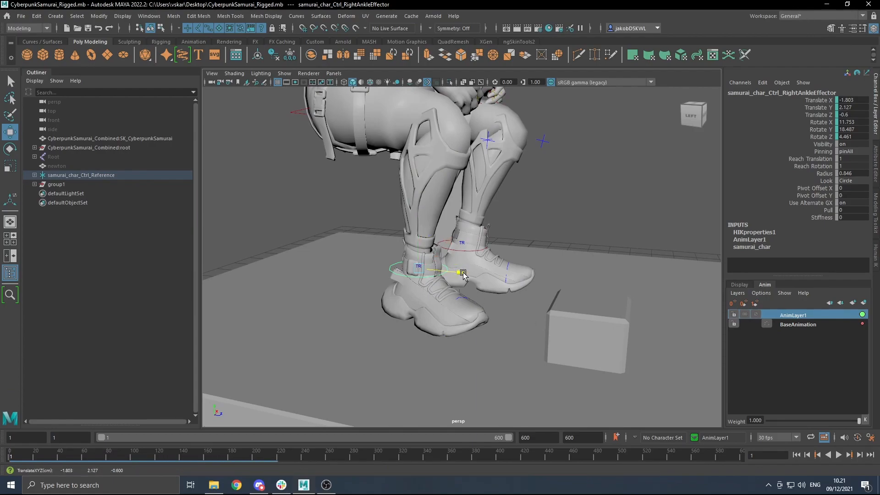
Step: Raise the samurai's right foot off the floor and angle it forward on AnimLayer1
drag(463, 272, 555, 205)
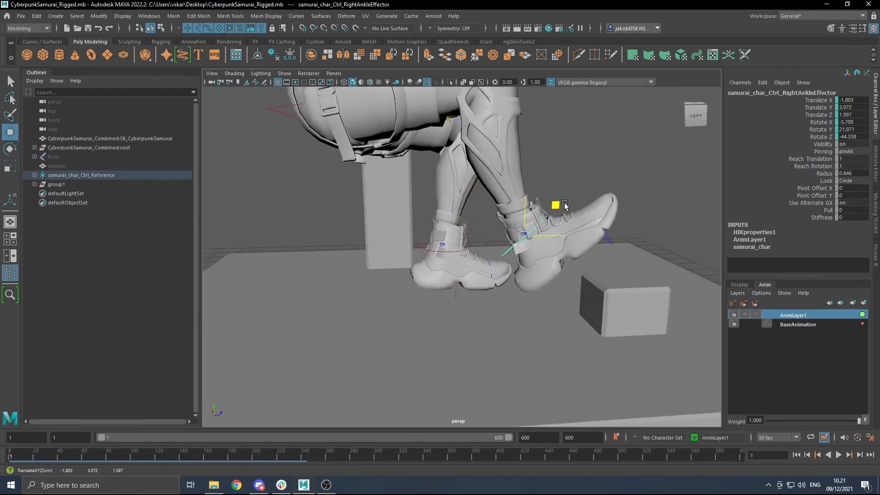
drag(564, 204, 300, 280)
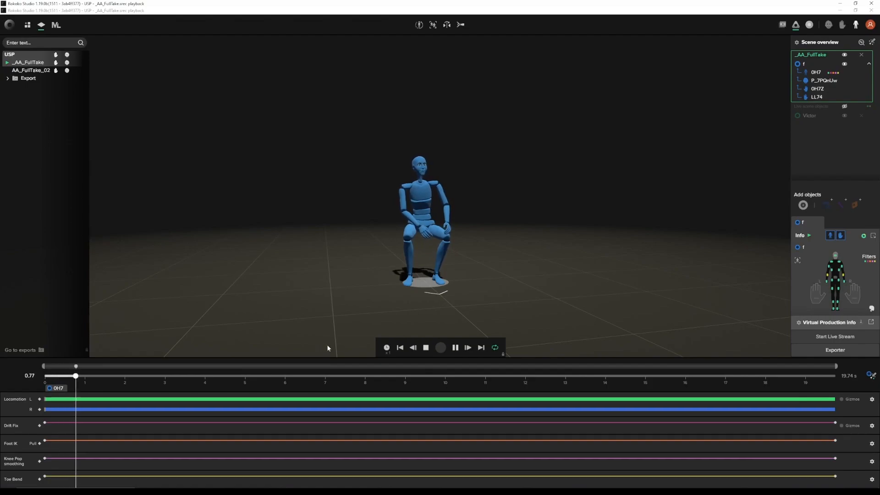
Step: Scrub the sitting take and set its export to use the Maya HumanIK skeleton
drag(76, 376, 156, 376)
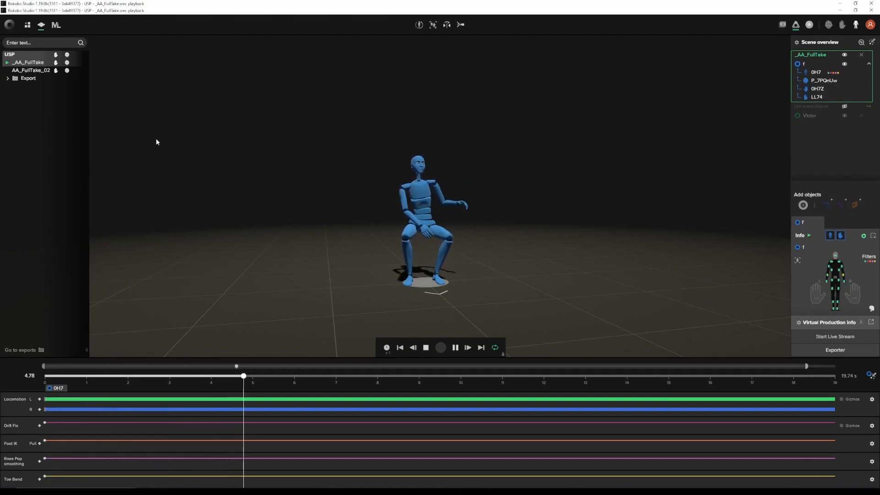
right_click(31, 70)
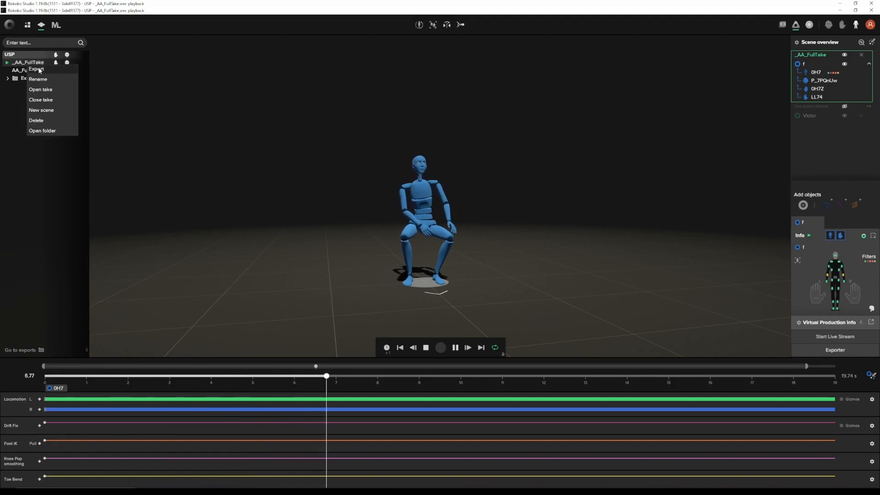
click(36, 68)
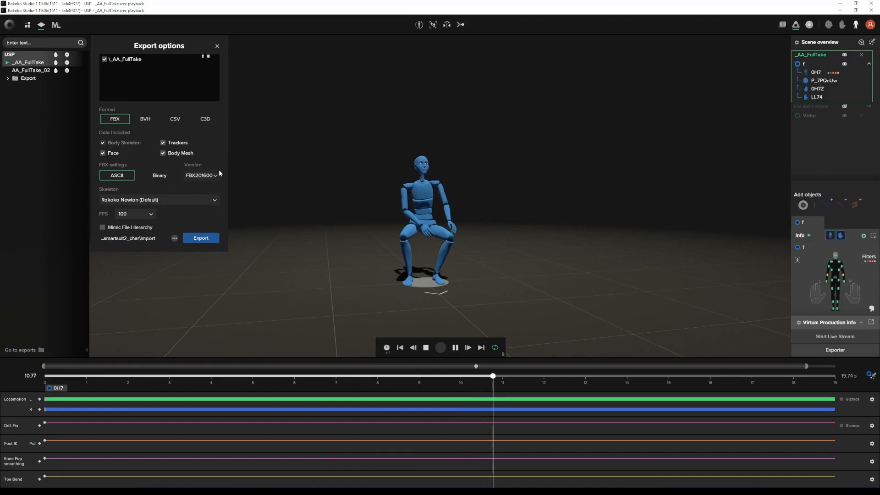
click(158, 200)
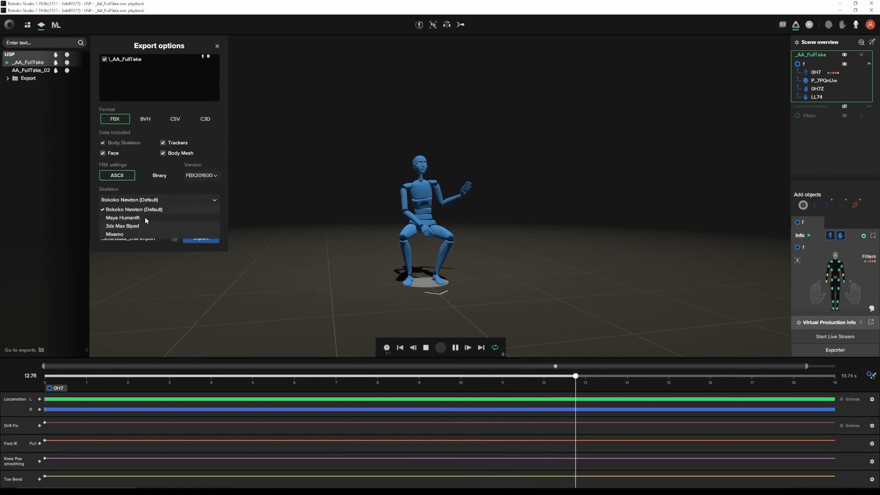
click(122, 219)
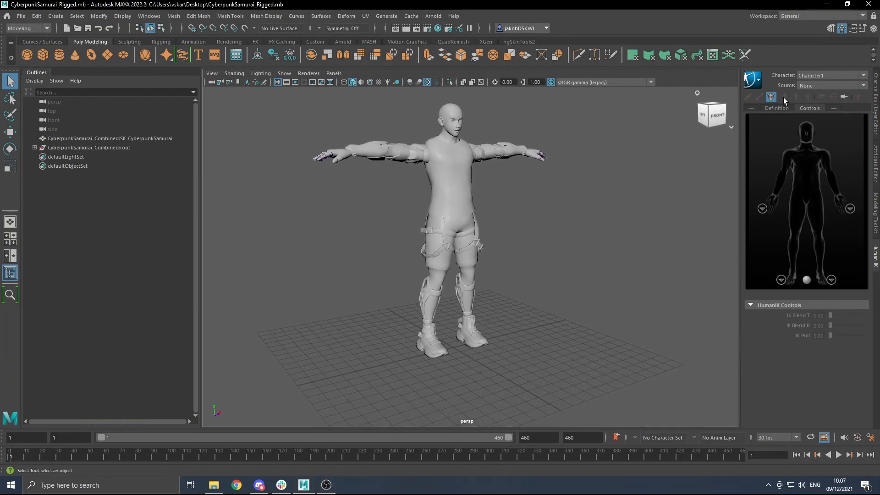
Step: Rename the HumanIK character to samurai_char from the Definition view's character menu
click(771, 96)
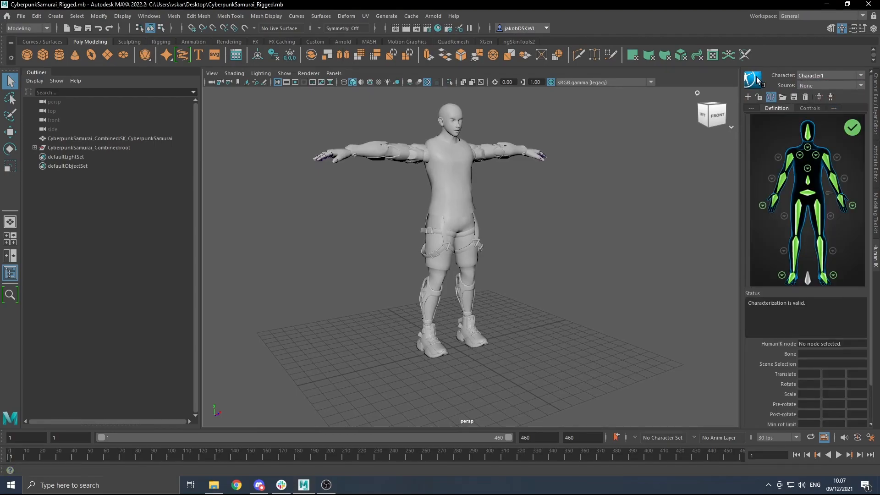
click(757, 77)
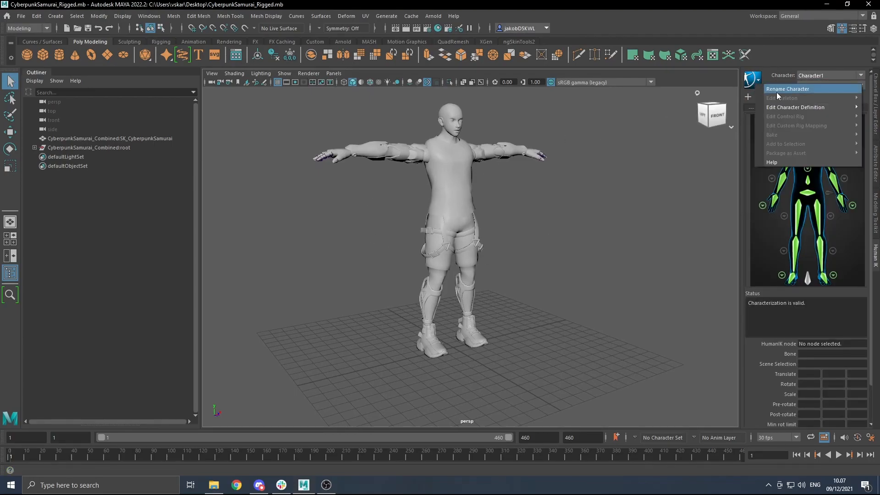
click(787, 89)
text(samurai)
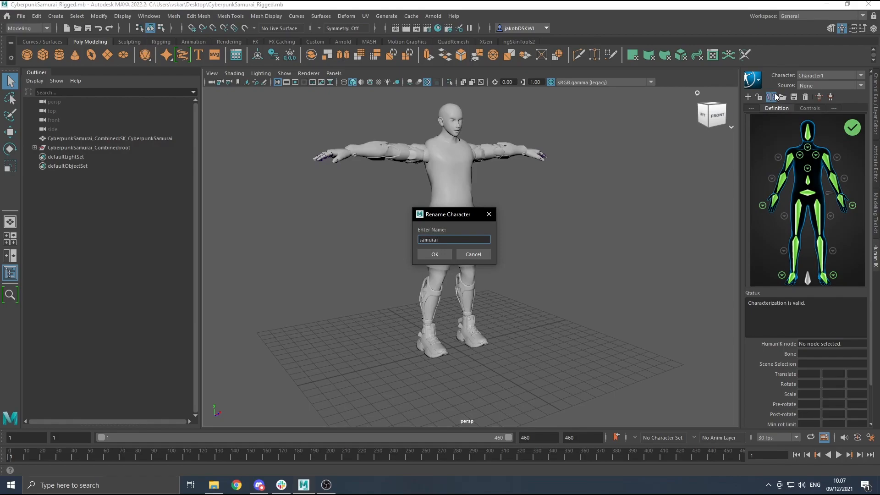
click(434, 254)
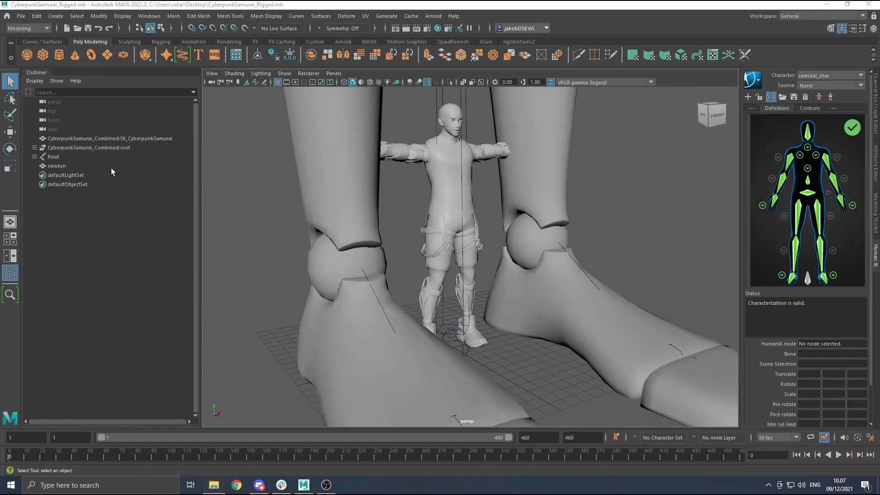
Step: Create a character definition named animation and apply the Rokoko skeleton template to it
click(54, 157)
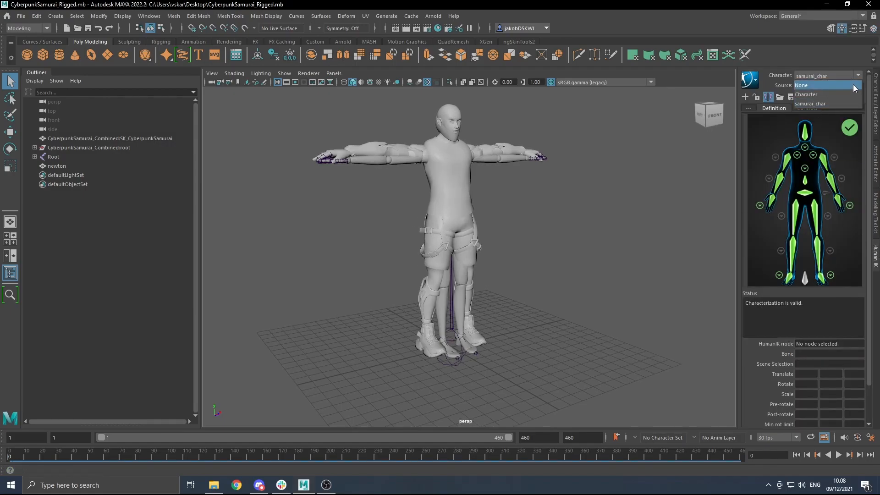
click(54, 157)
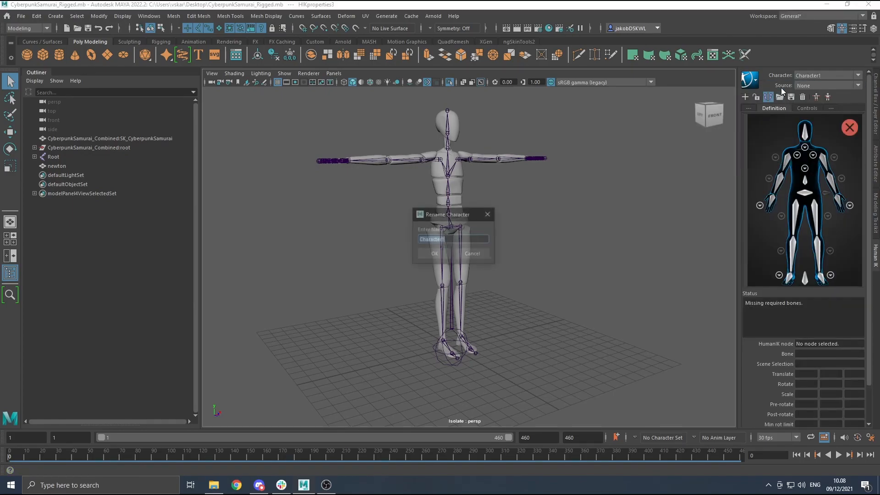
text(animation)
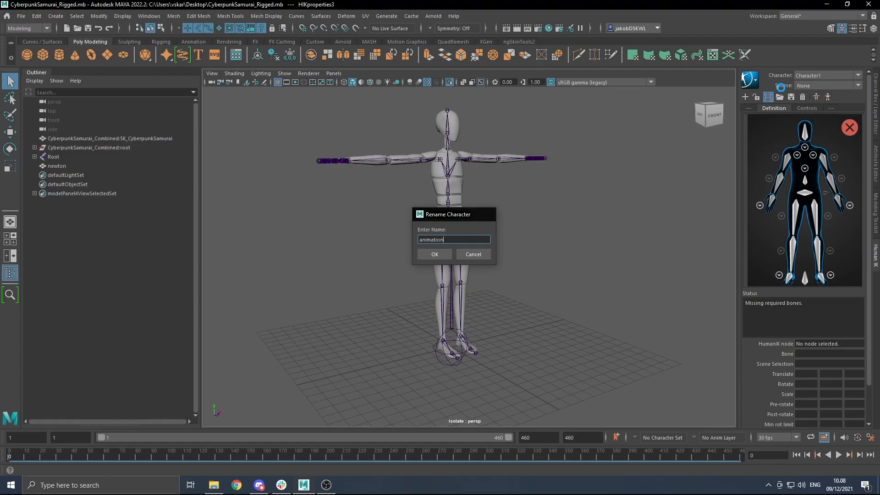
click(434, 254)
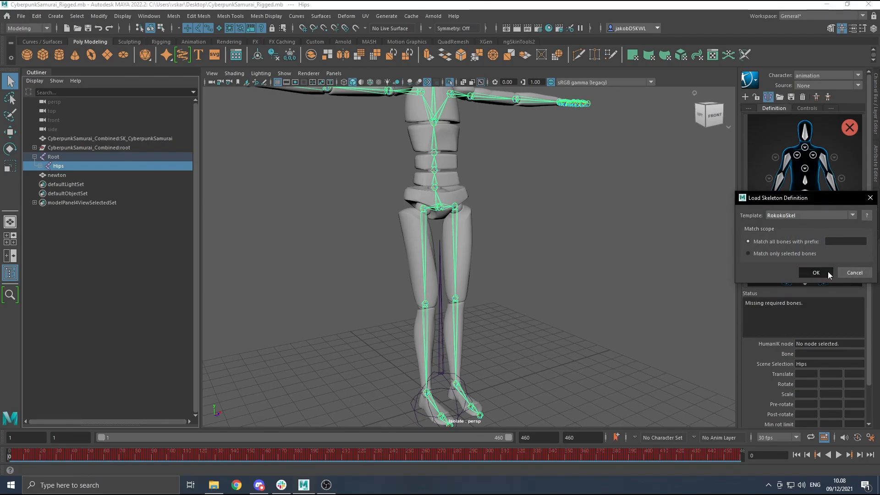
click(814, 274)
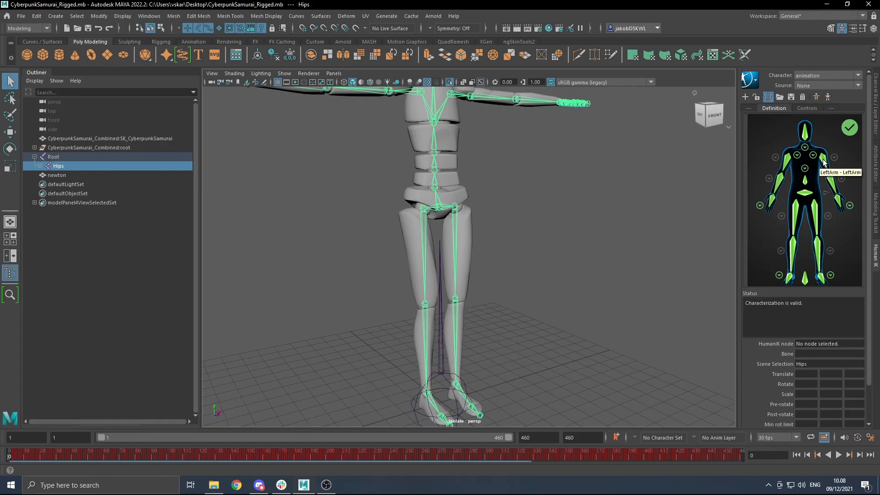
mouse_move(778, 189)
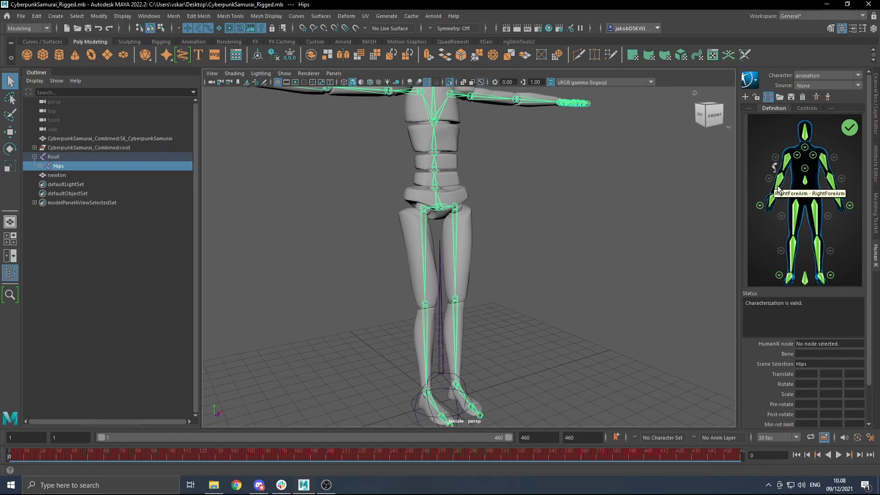
mouse_move(819, 247)
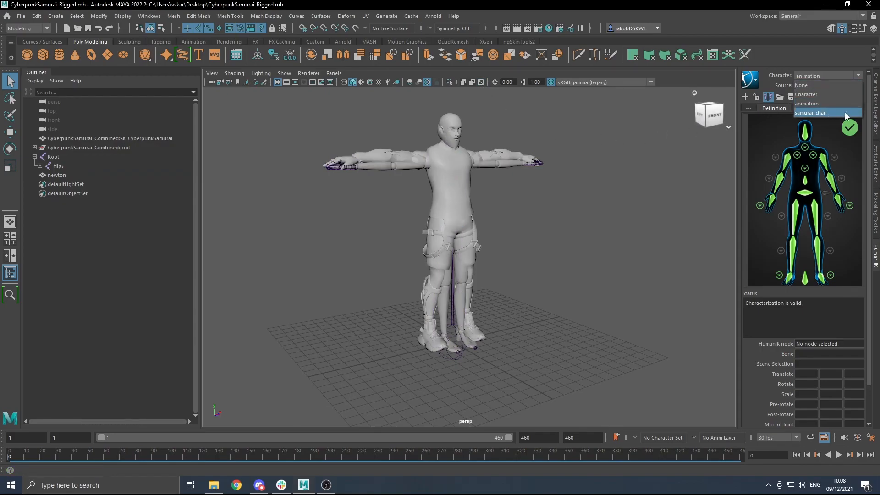
Step: Drive samurai_char from the animation source and set the animation end time to 500
click(810, 112)
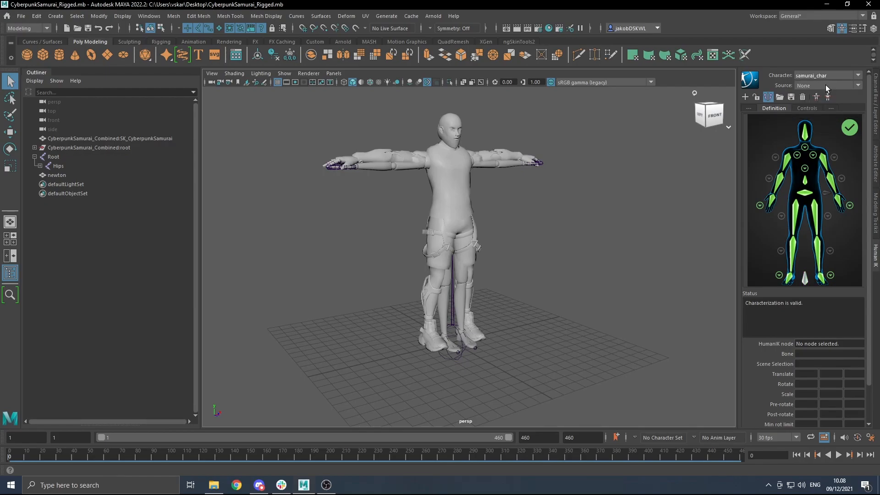
click(825, 86)
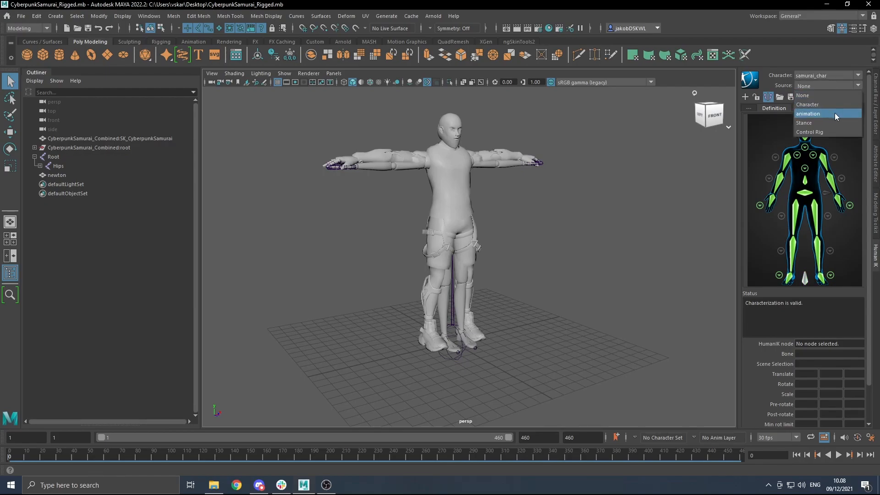
click(808, 114)
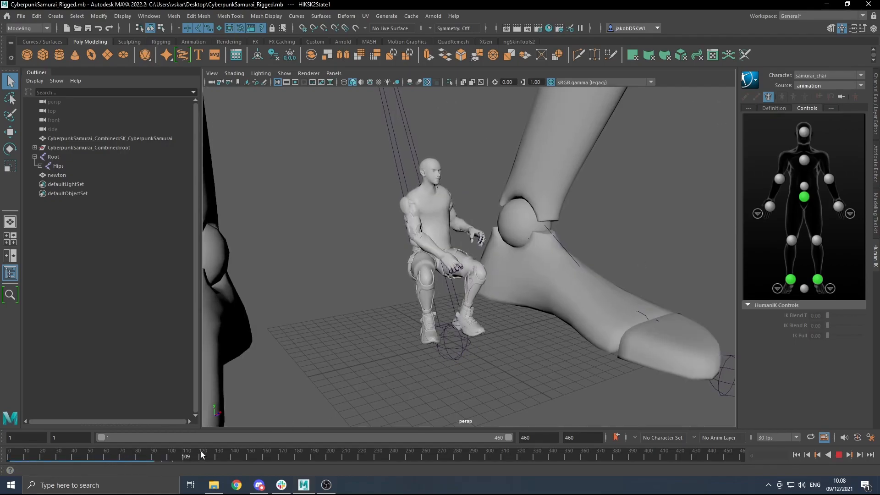
drag(186, 455, 676, 455)
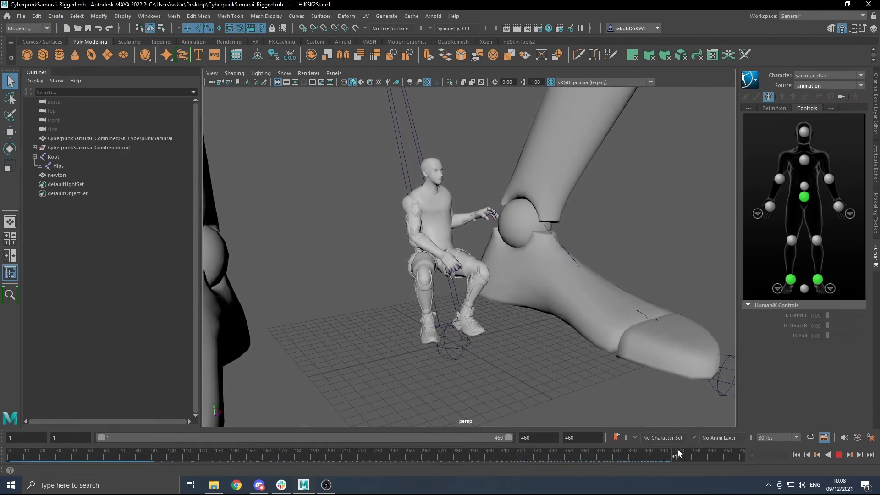
click(581, 437)
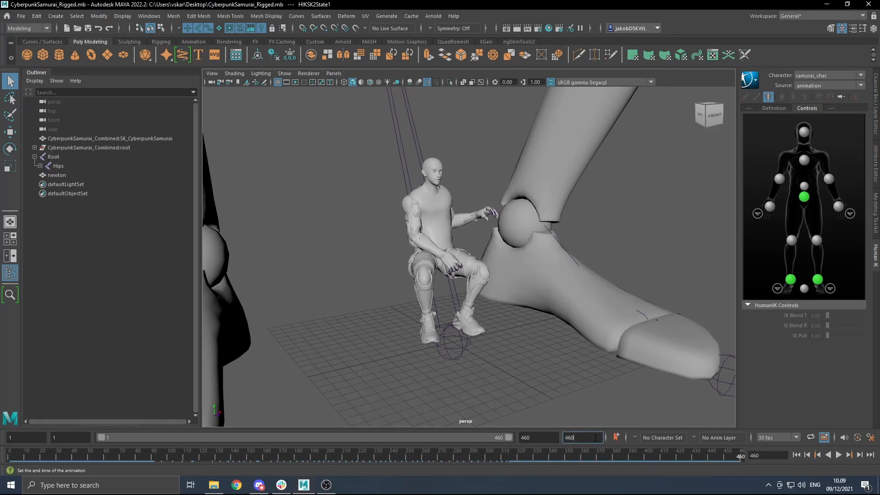
text(500)
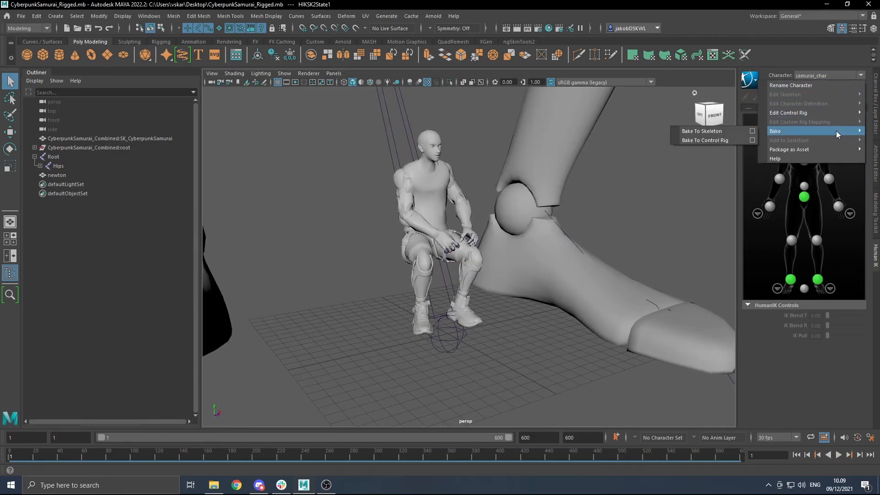
mouse_move(700, 131)
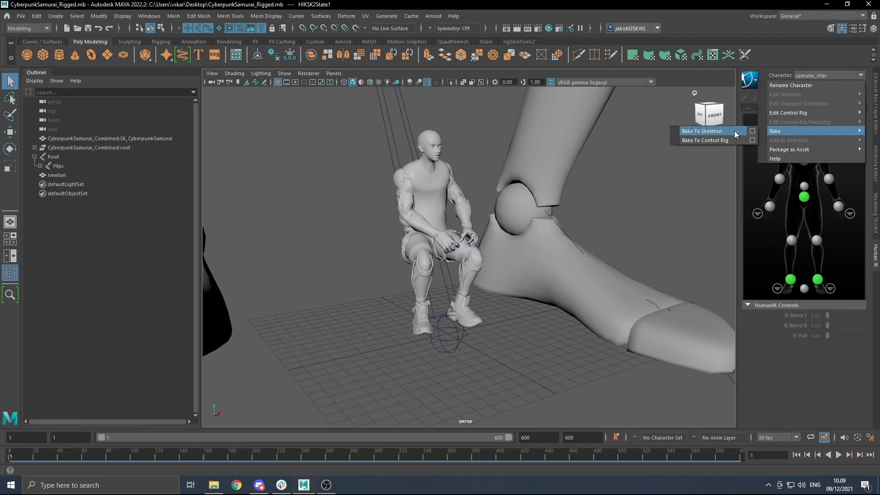
mouse_move(704, 139)
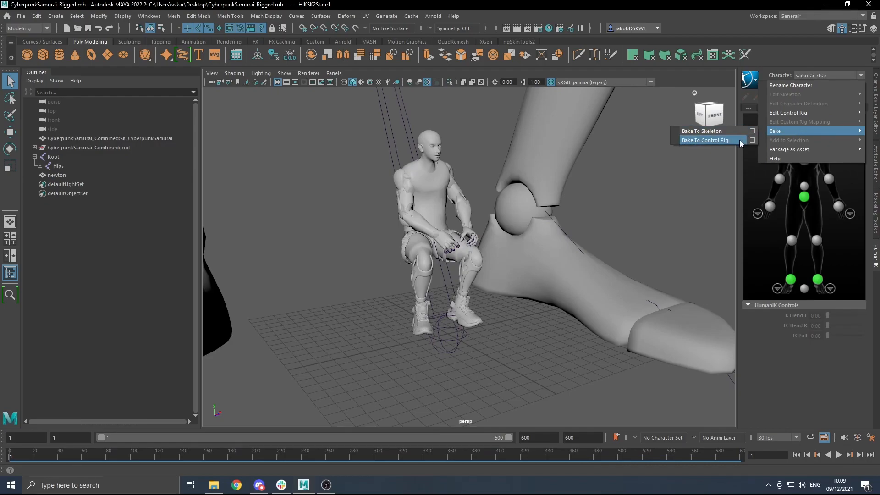
Step: Bake samurai_char's mocap motion to a control rig, then deselect everything
click(705, 139)
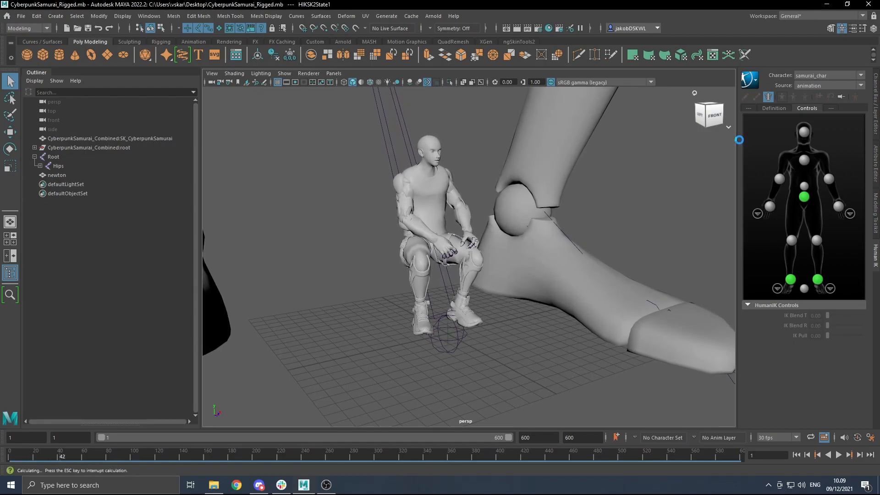
click(277, 456)
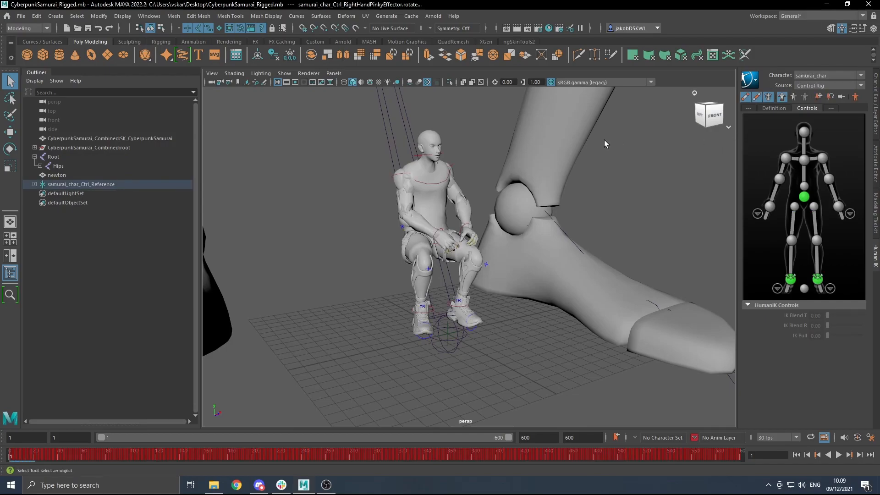
mouse_move(397, 179)
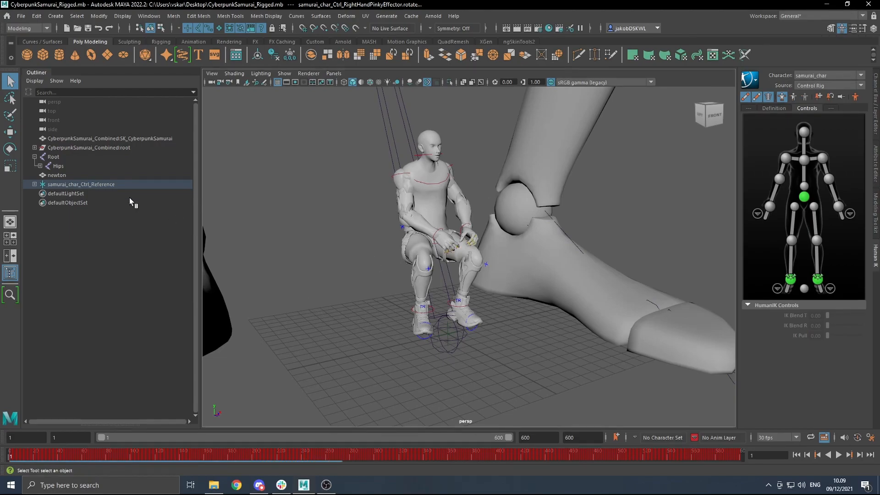
click(54, 157)
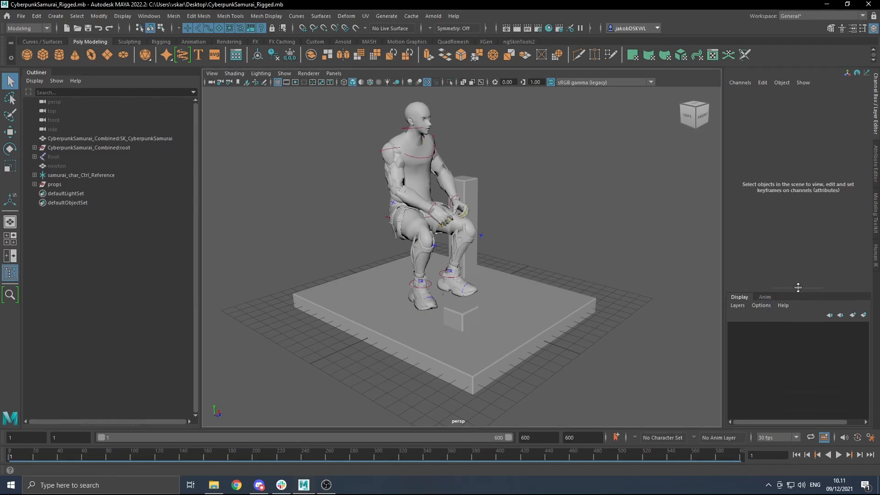
Step: Show the Channel Box/Layer Editor with BaseAnimation and the group1 props listed
click(765, 296)
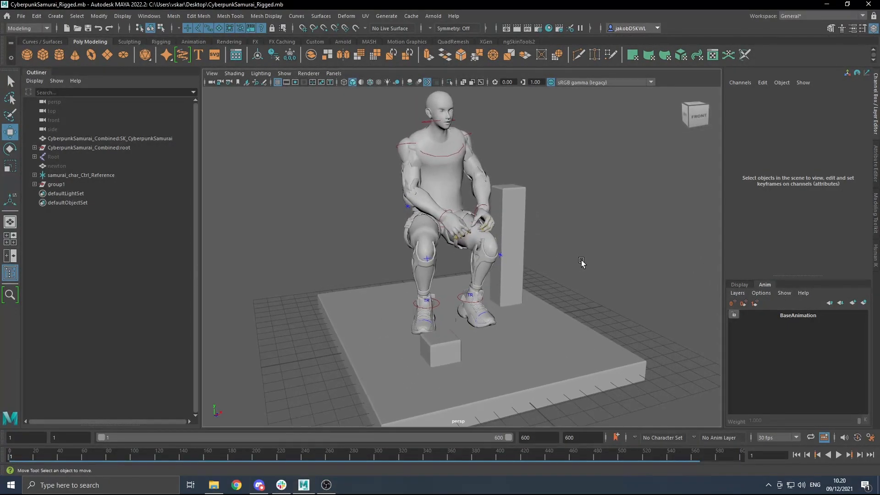
Step: Select RightAnkleEffector and place the right foot onto the small block
drag(581, 262, 443, 317)
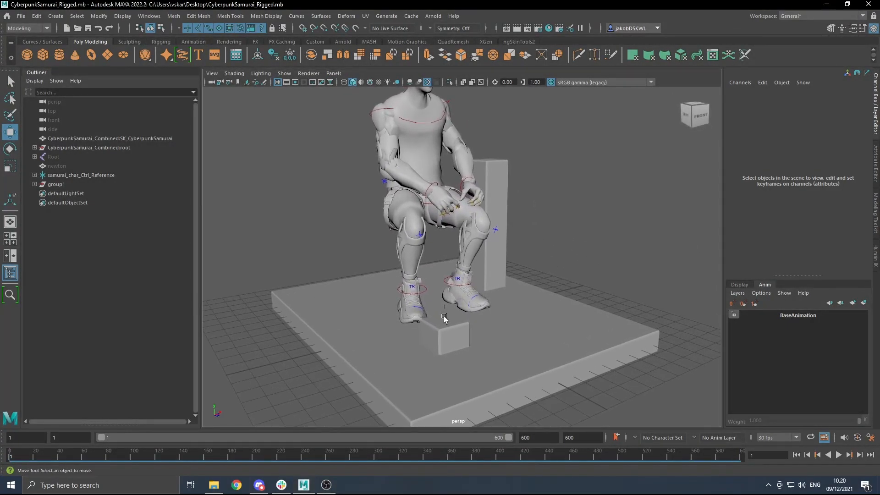
click(410, 287)
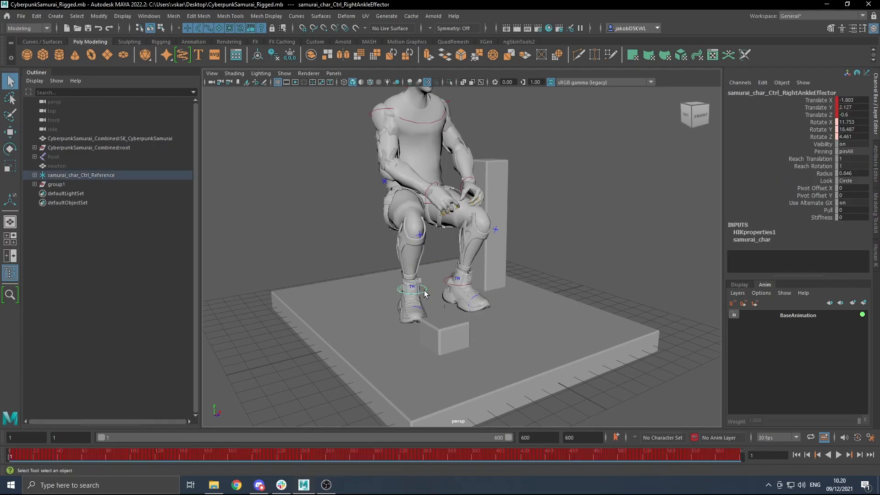
drag(421, 292, 516, 352)
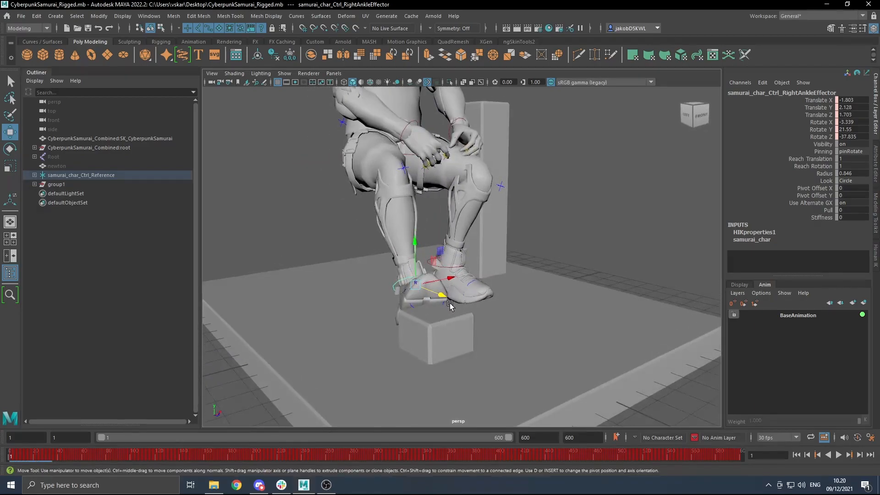
drag(449, 306, 283, 410)
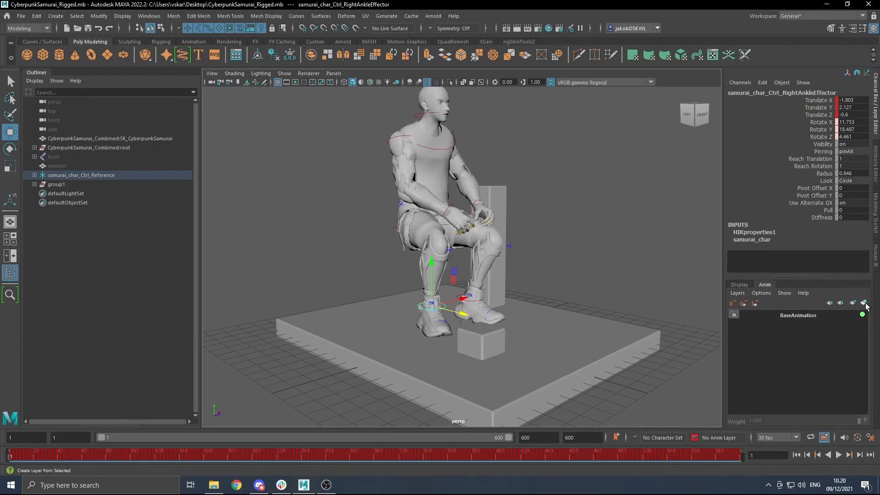
mouse_move(864, 304)
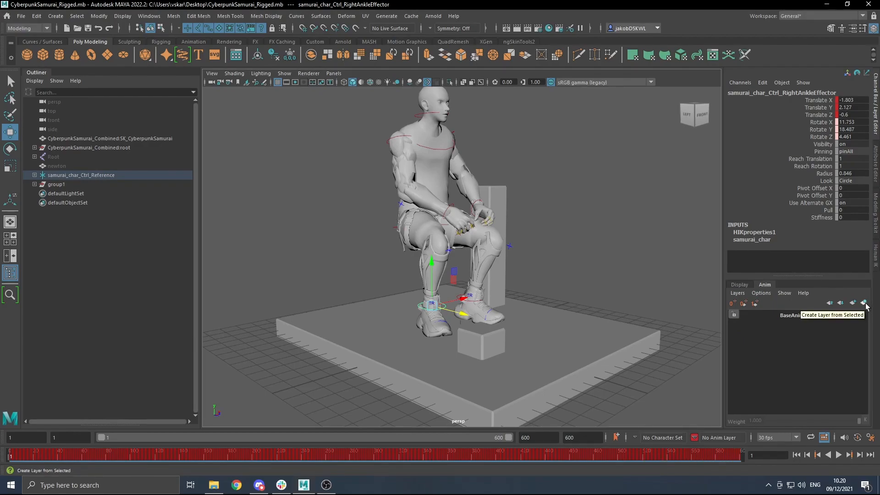
Step: Create AnimLayer1 from the selected ankle, activate it, and tilt and raise the foot above the block
click(864, 304)
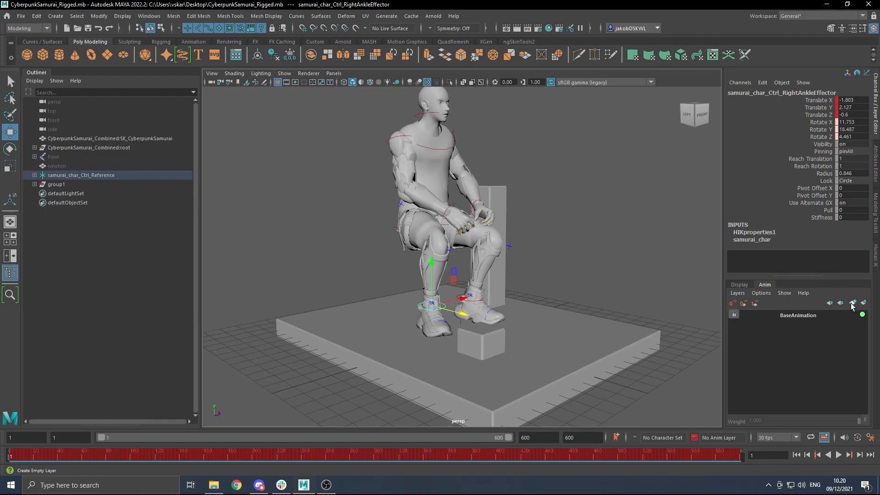
click(853, 302)
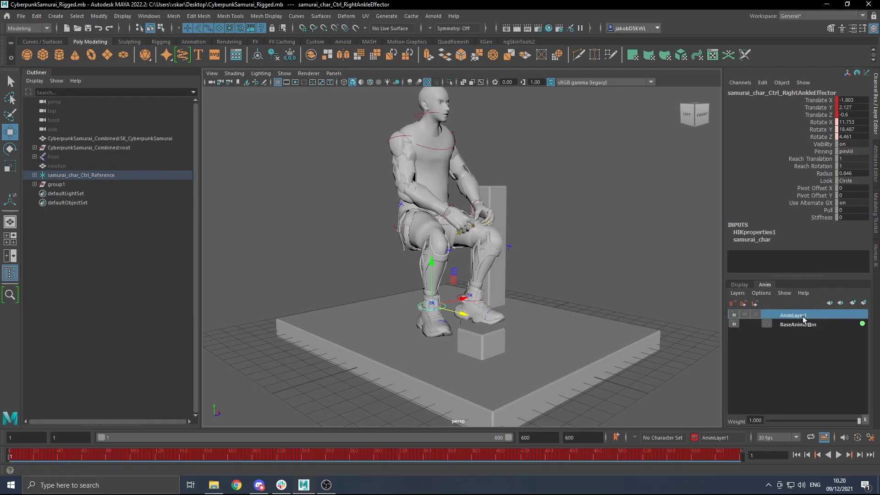
right_click(793, 314)
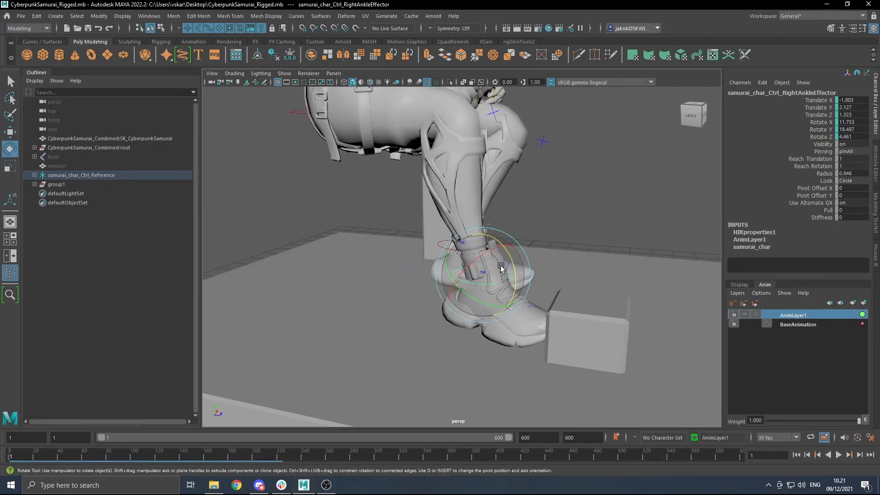
drag(500, 267, 508, 225)
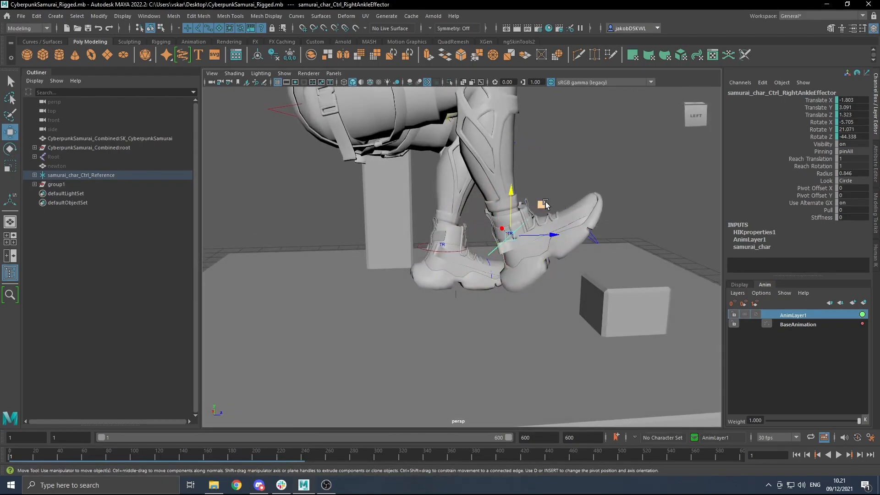
drag(542, 204, 586, 223)
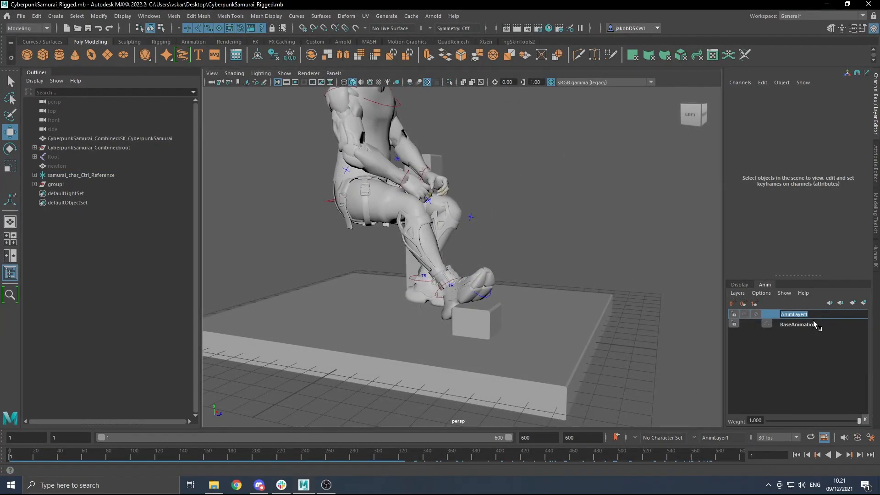
Step: Name the right-foot animation layer r_foot
text(r_foot)
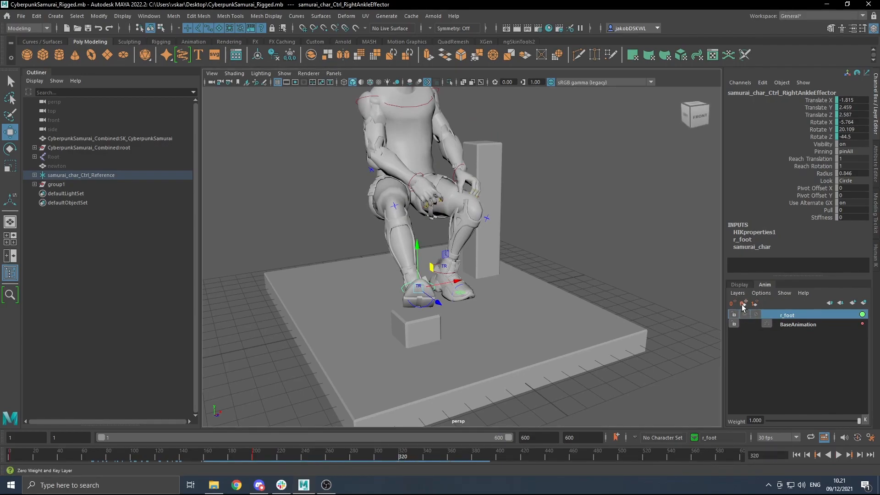
mouse_move(733, 304)
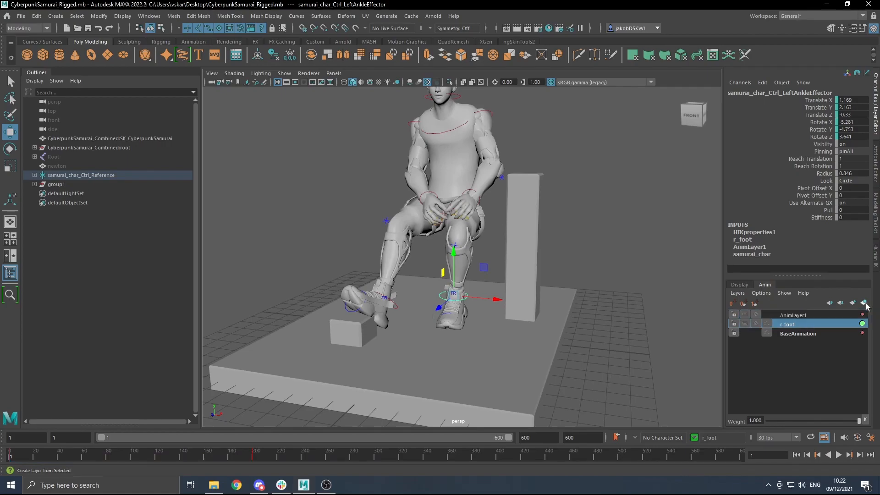
Step: Rename the new layer l_foot and move the left foot forward and rotate it
double_click(792, 315)
text(l_foot)
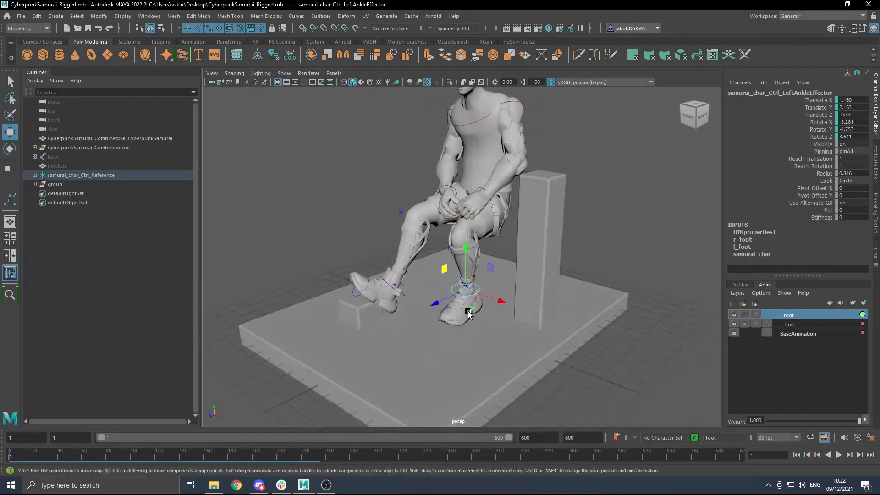
drag(469, 309, 518, 326)
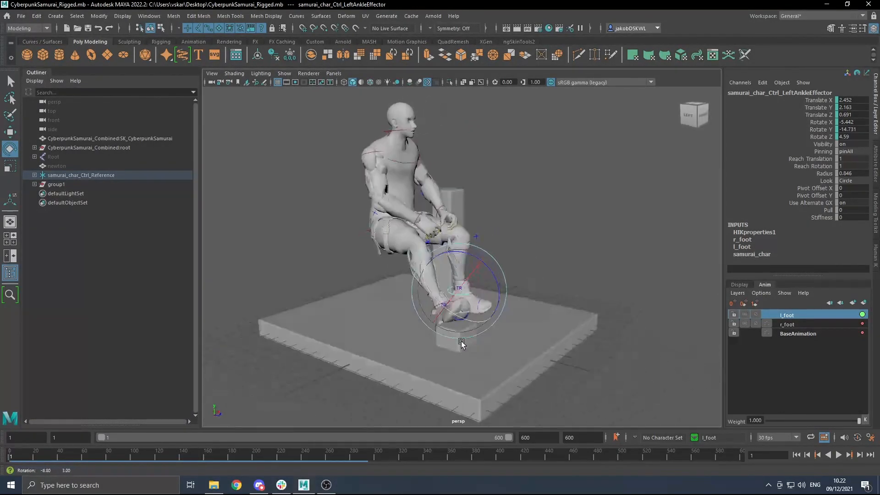
drag(460, 346, 500, 328)
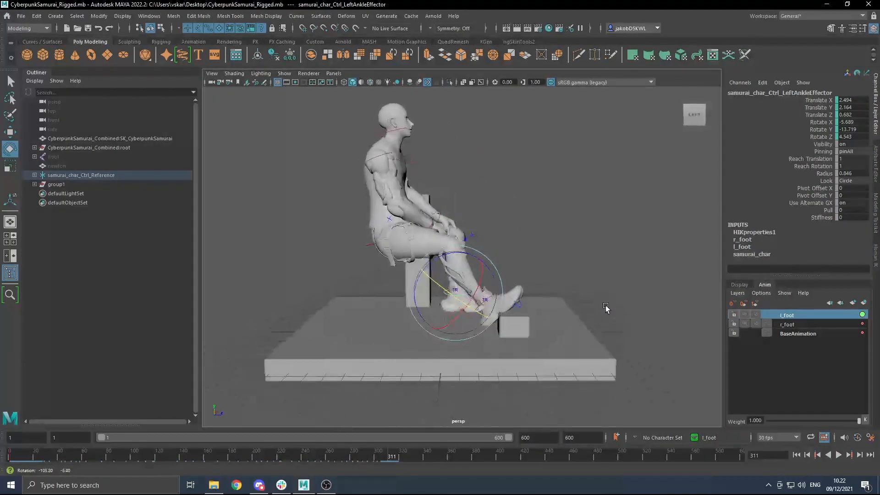
drag(606, 308, 557, 311)
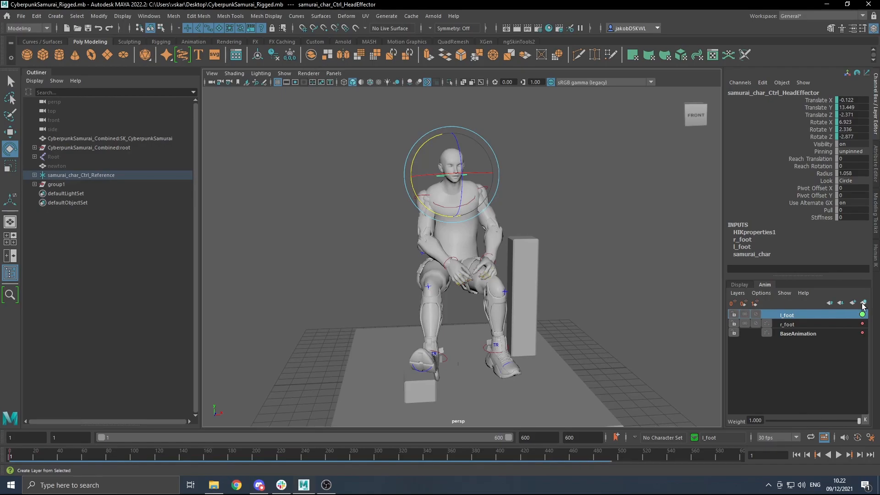
Step: Add a neck animation layer, make it active and scrub the Time Slider to frame 134
click(862, 302)
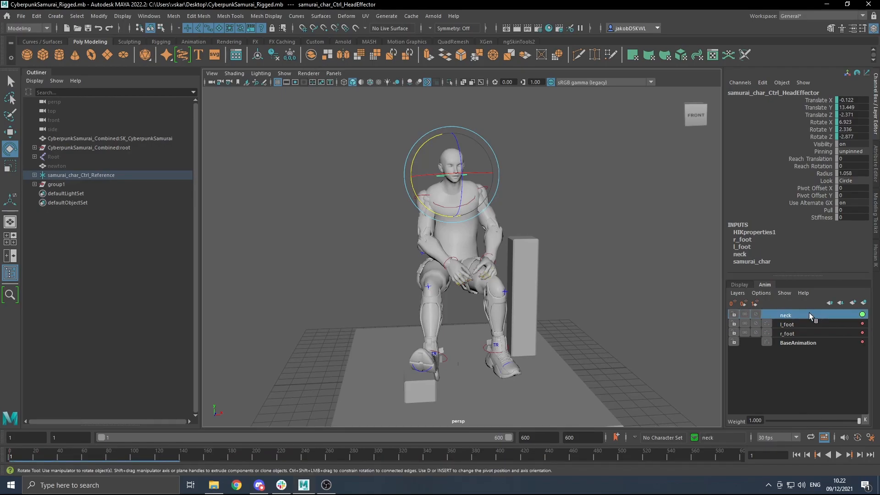
click(164, 454)
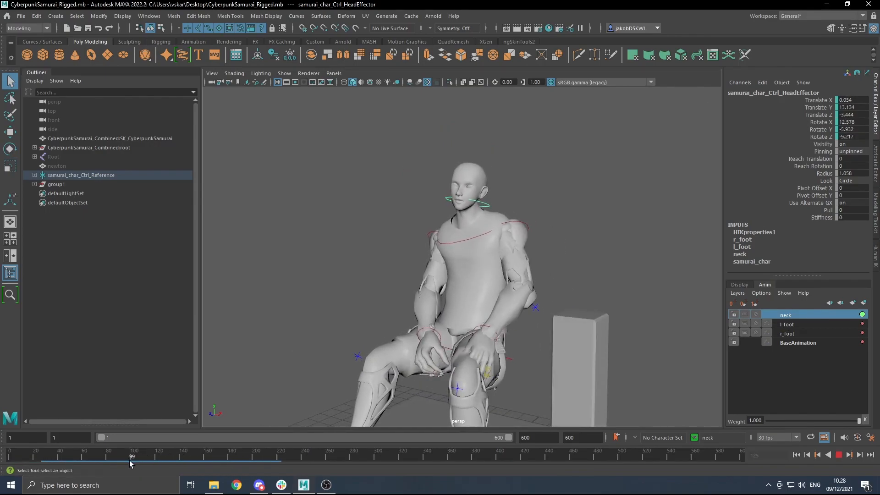
drag(131, 456, 167, 457)
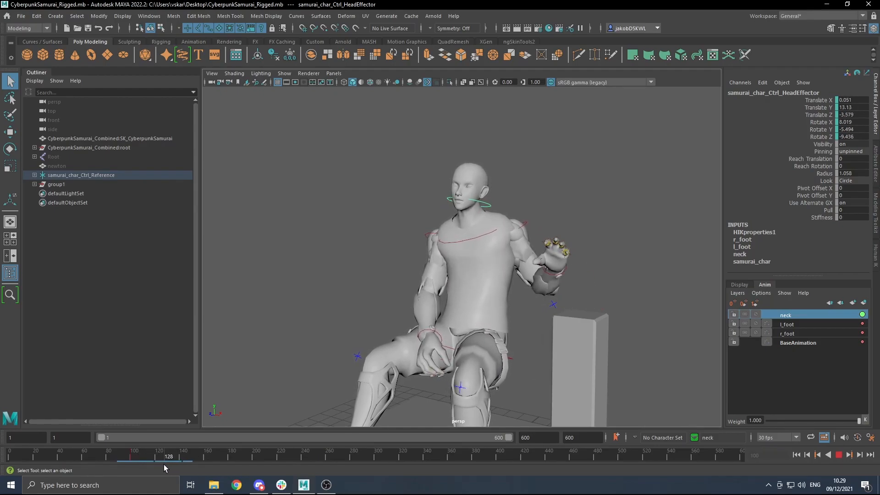
drag(167, 456, 174, 456)
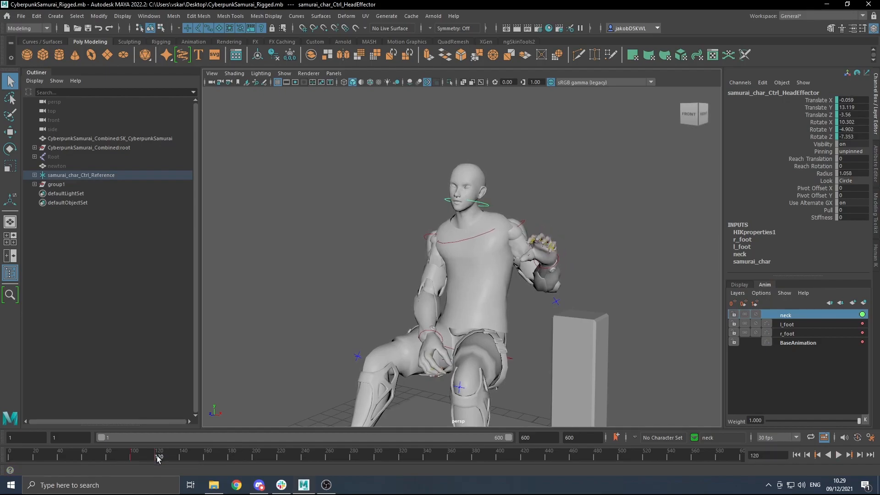
drag(159, 455, 174, 454)
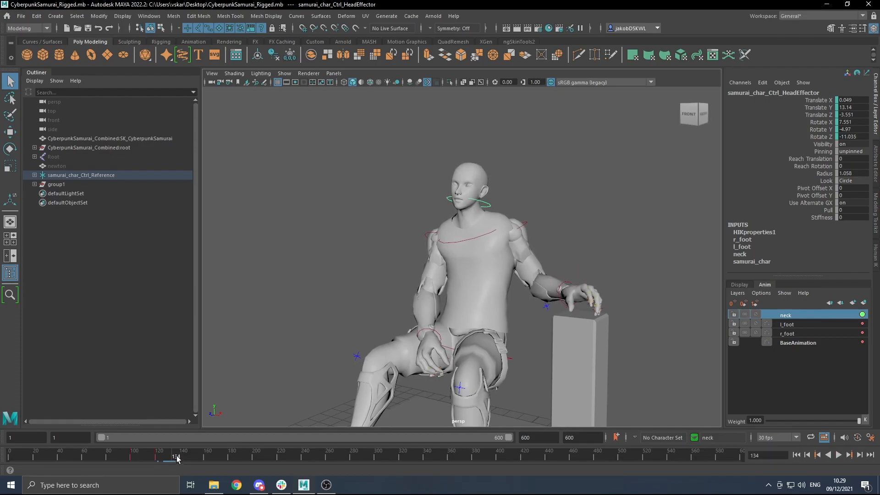
drag(169, 459, 196, 460)
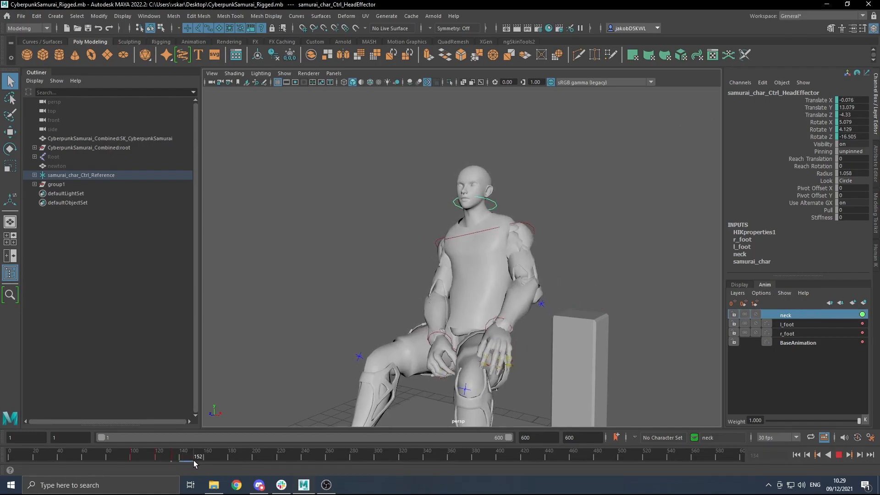
drag(185, 460, 199, 460)
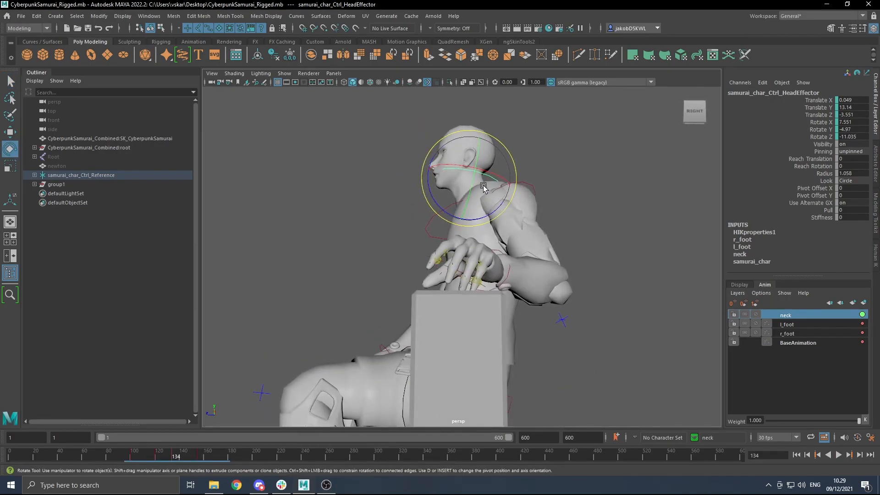
Step: Rotate the HeadEffector so the samurai's head tilts down to look at the floor
drag(484, 187, 442, 179)
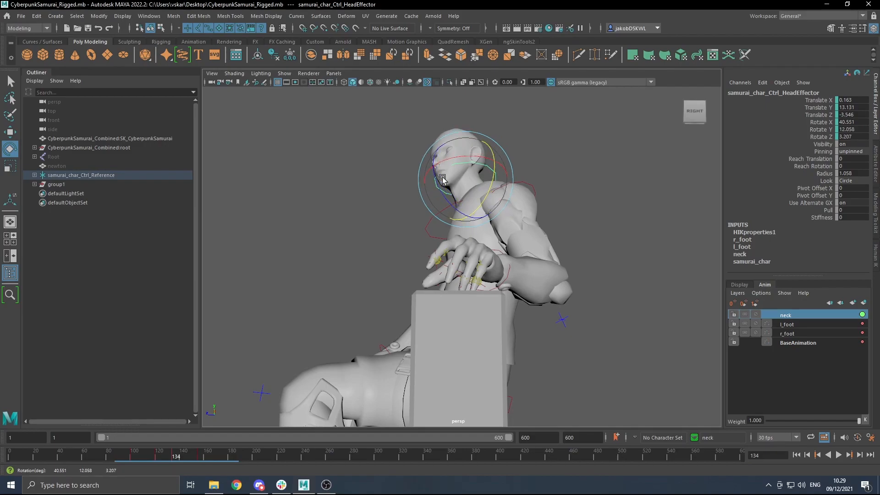
drag(444, 179, 460, 180)
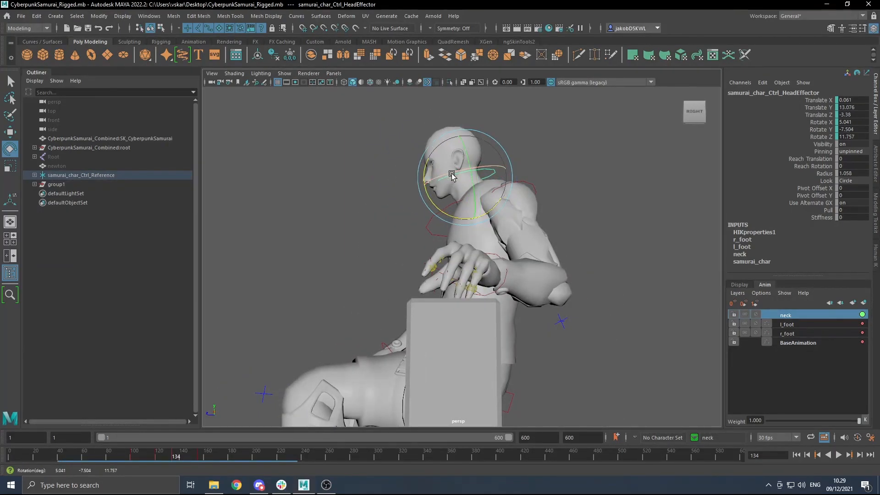
drag(452, 175, 499, 156)
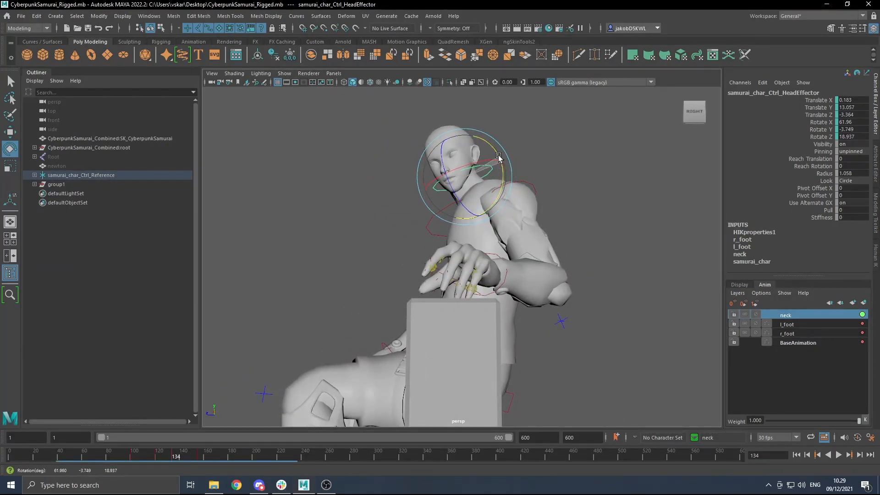
drag(499, 156, 460, 181)
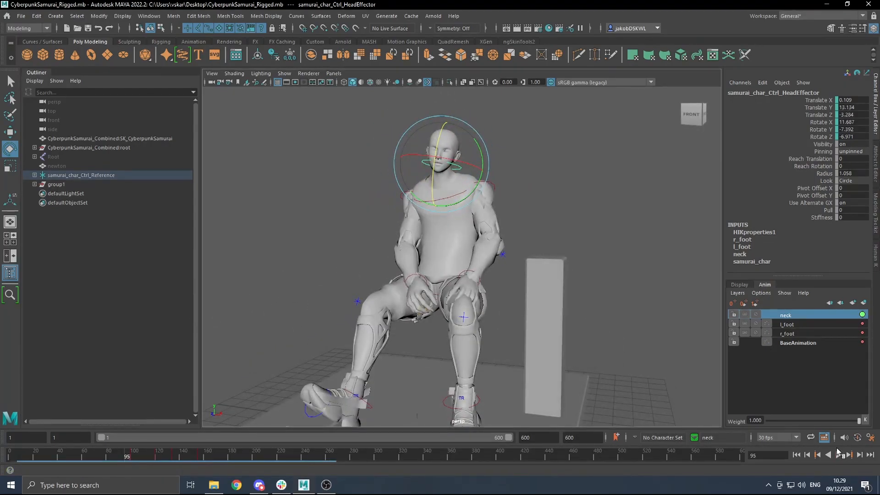
Step: Play back the neck look-down animation, stop it and clear the selection
click(838, 455)
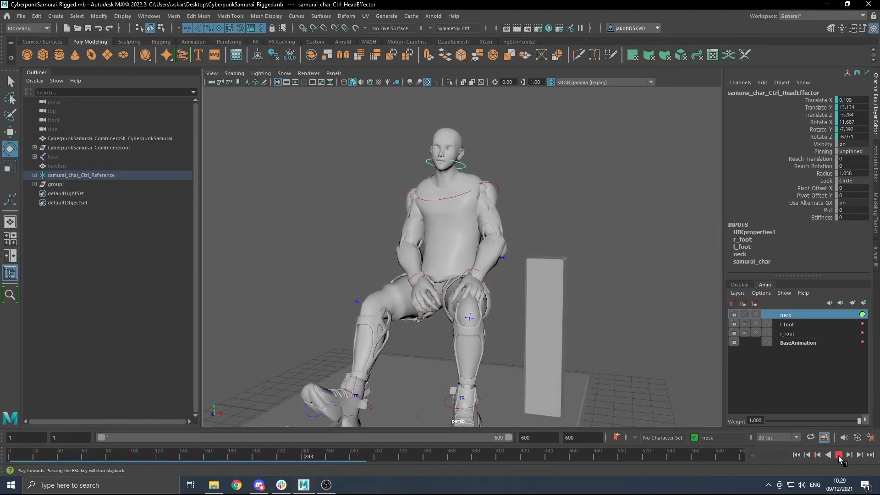
click(839, 455)
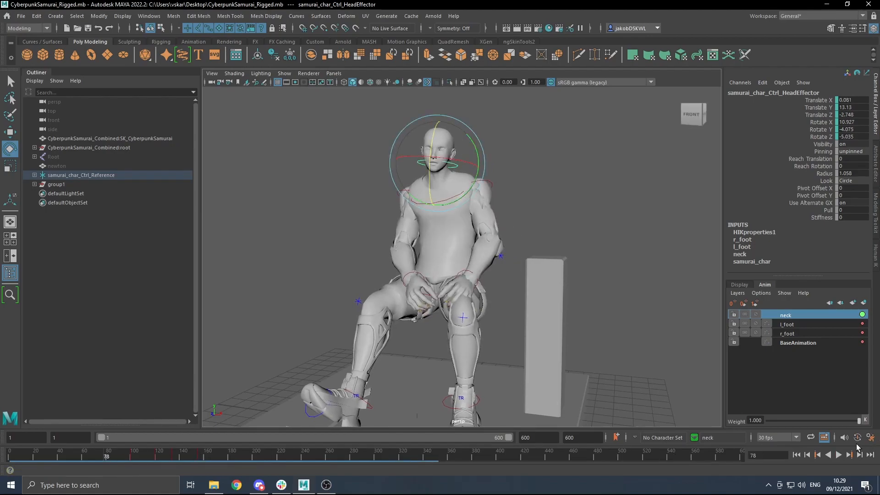
click(371, 306)
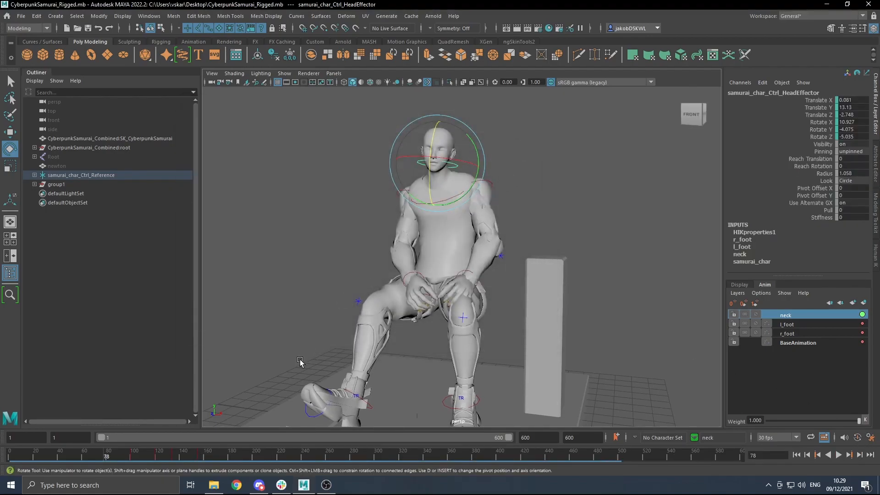
click(836, 455)
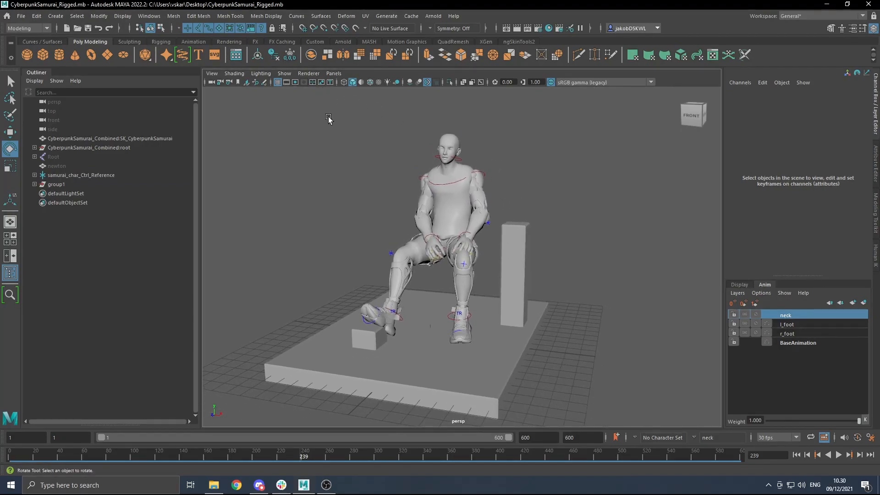
Step: Mute the l_foot and r_foot layers and play back to compare with the original mocap feet
click(787, 323)
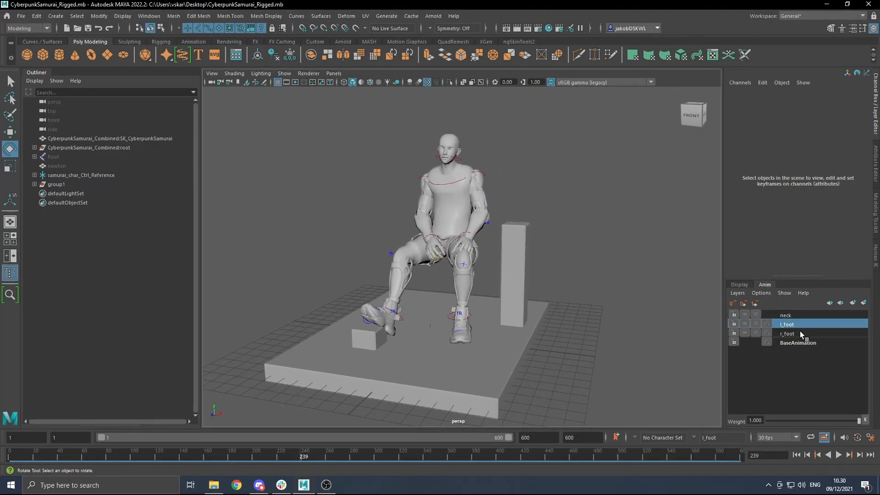
click(787, 333)
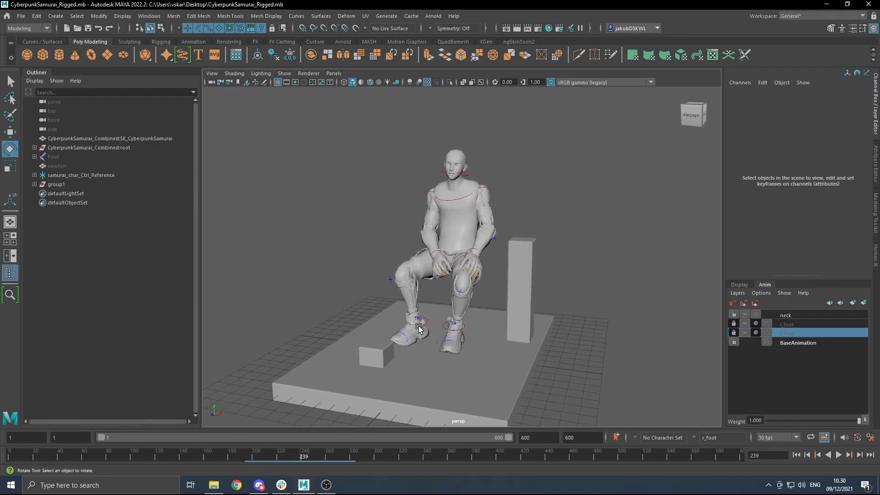
drag(418, 328, 534, 330)
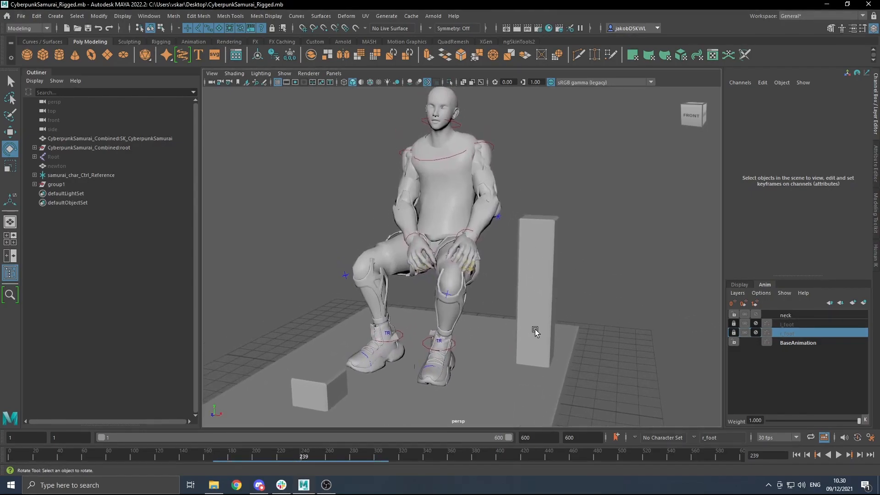
click(786, 314)
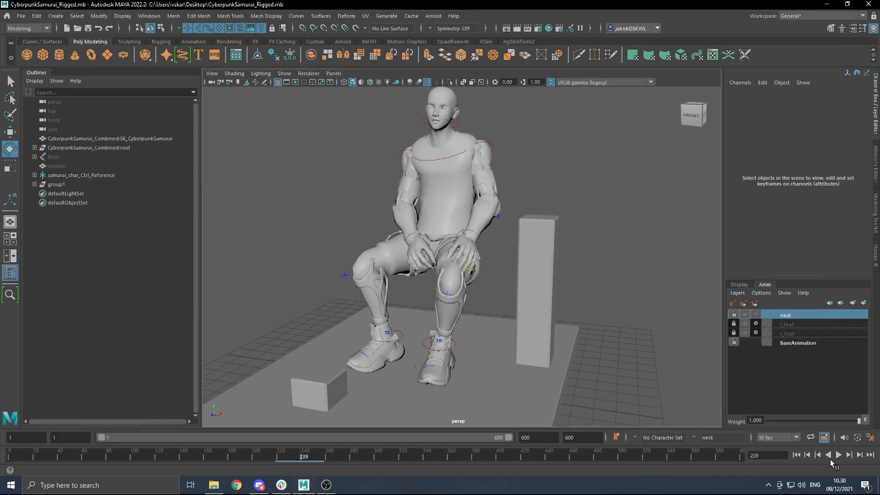
click(839, 455)
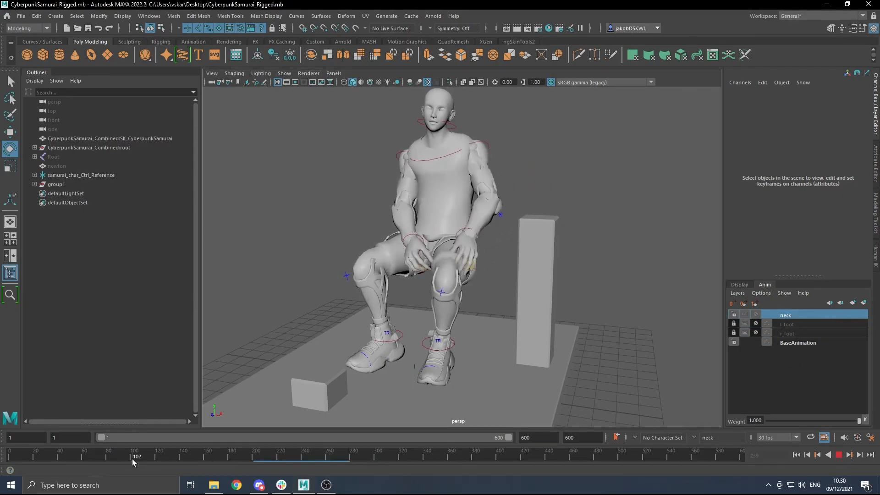
drag(137, 455, 208, 456)
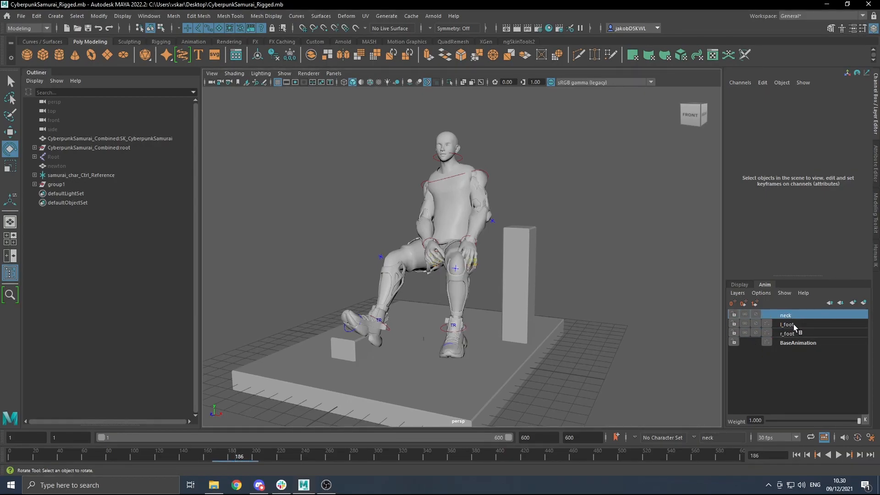
Step: Unmute and lock both foot layers, try moving the RightAnkleEffector, then unlock them
click(788, 323)
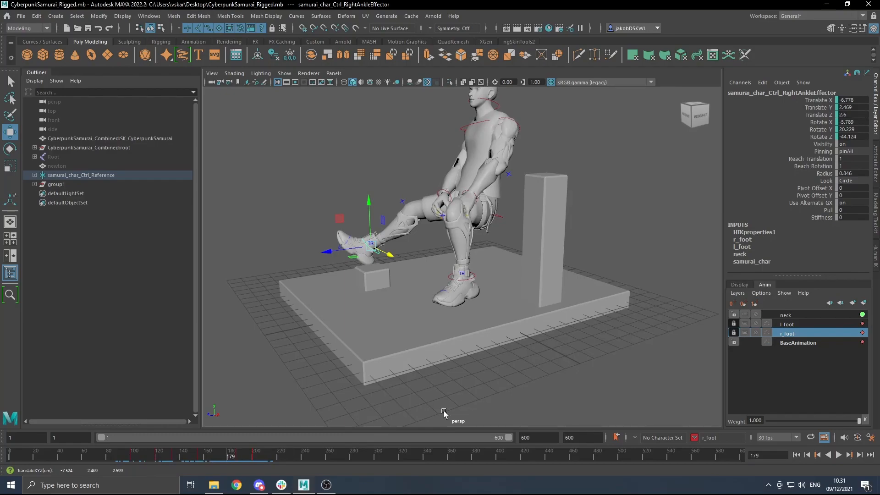
click(786, 315)
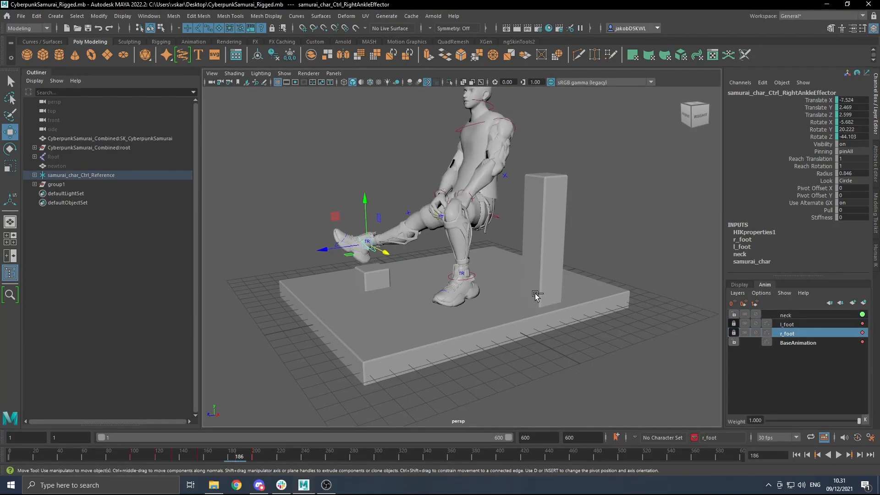
drag(239, 455, 193, 456)
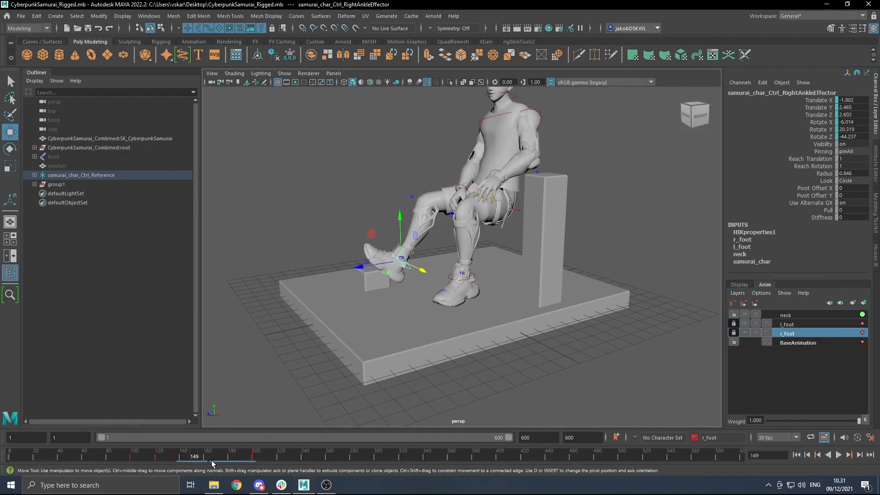
drag(212, 455, 236, 456)
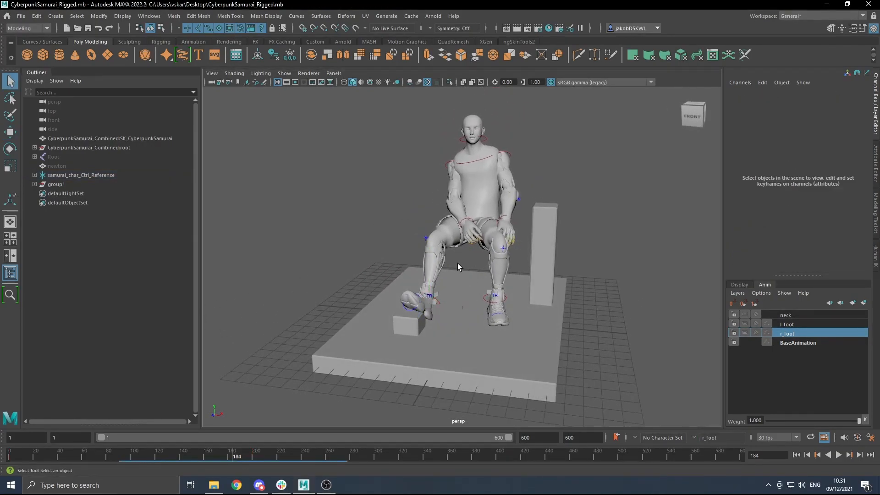
drag(457, 266, 423, 197)
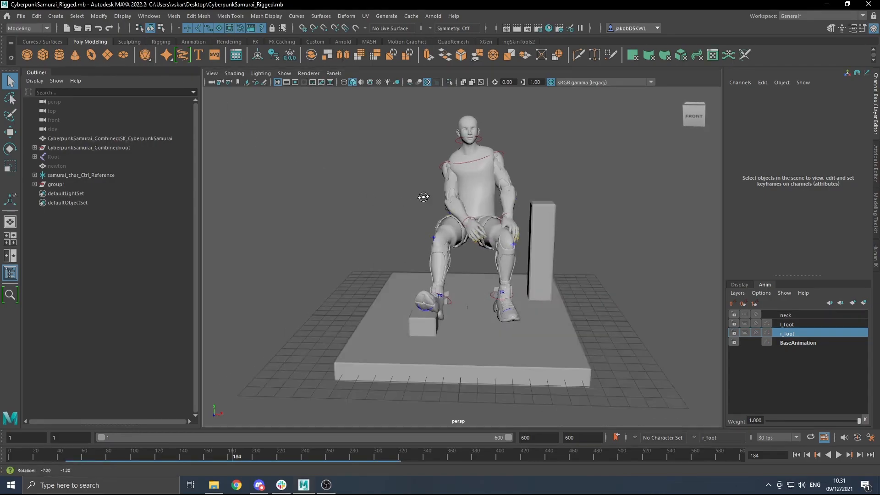